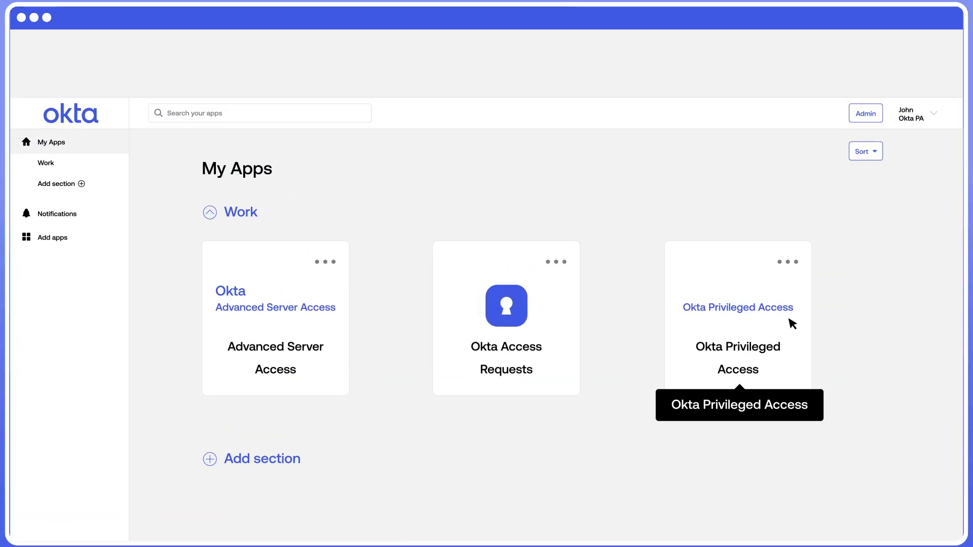
- Review the Users directory and Gateways list, then view OKTAPAOPAGATEWAY's details, addresses and labels
{"action": "left_click", "coordinate": [737, 306]}
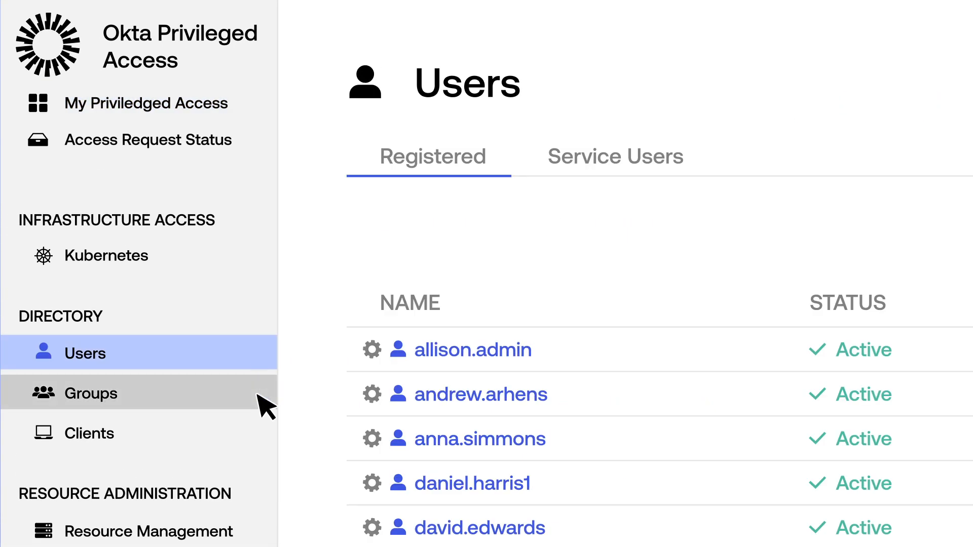
{"action": "left_click", "coordinate": [90, 433]}
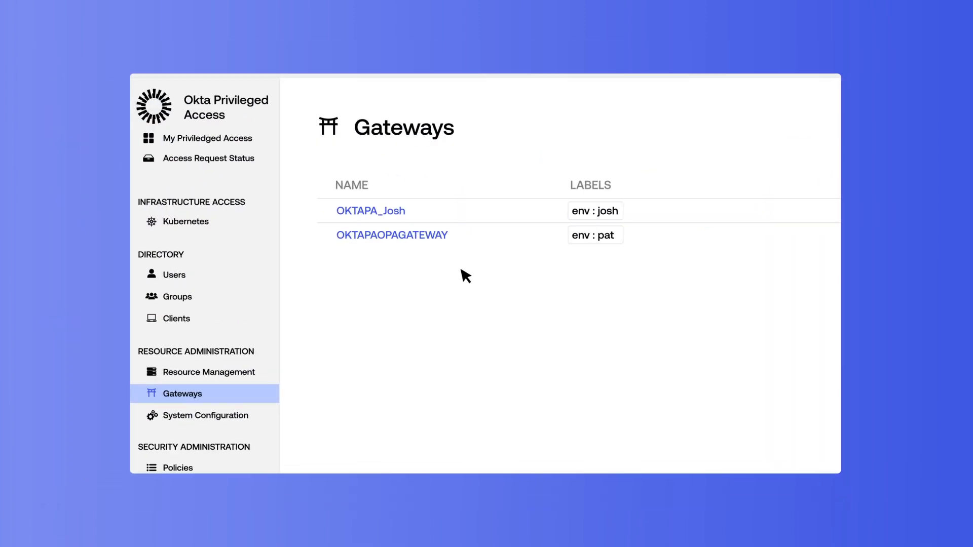
{"action": "left_click", "coordinate": [391, 234]}
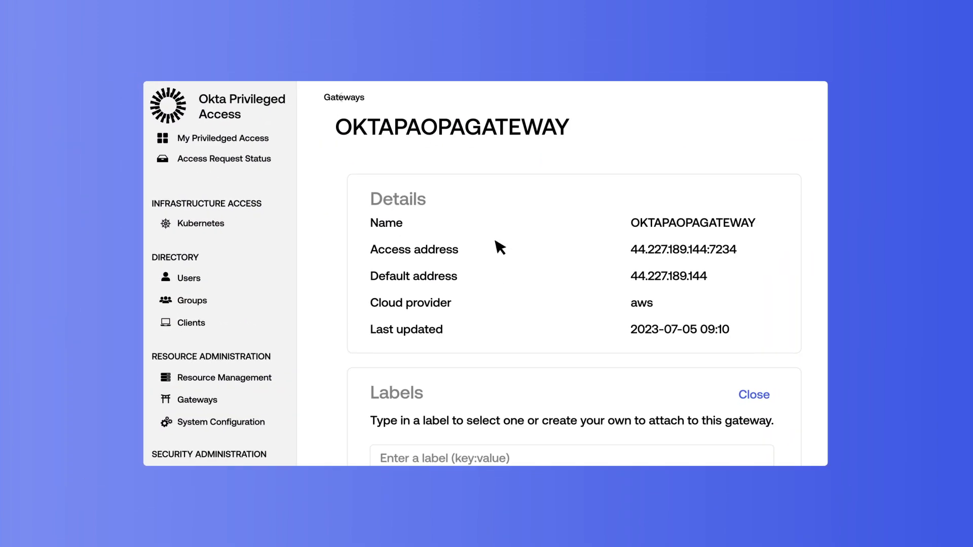
{"action": "left_click", "coordinate": [226, 378]}
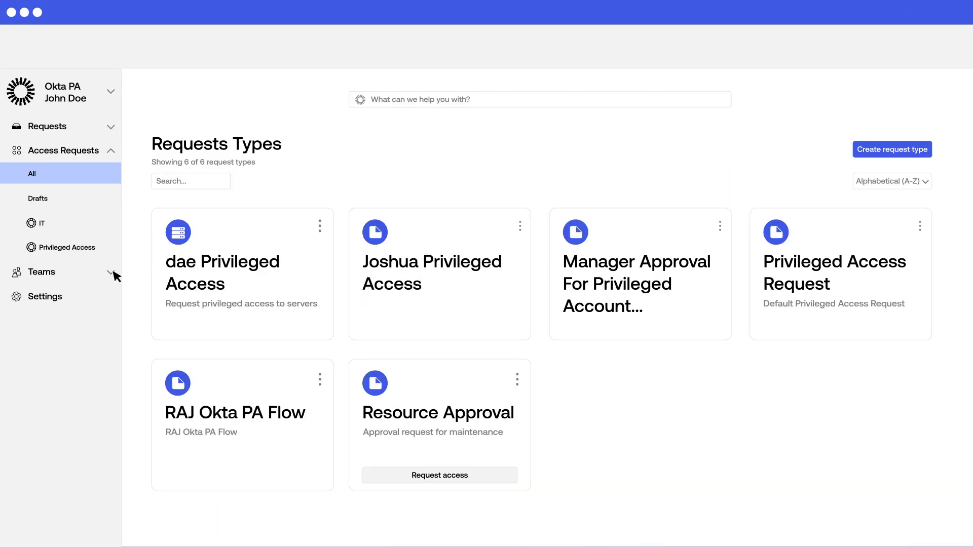
- Filter to Privileged Access request types and edit the Privileged Access Request's Manager Approval workflow
{"action": "left_click", "coordinate": [67, 247]}
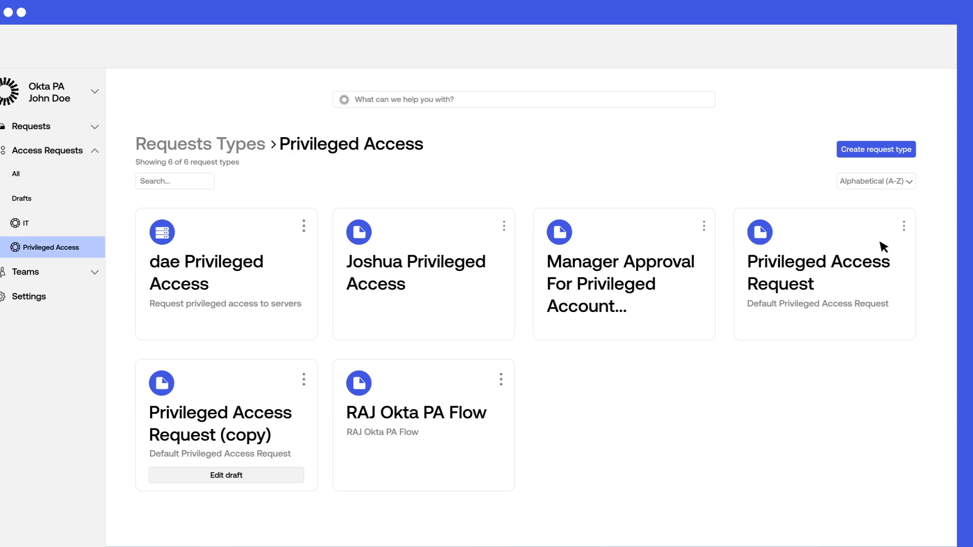
{"action": "left_click", "coordinate": [903, 225]}
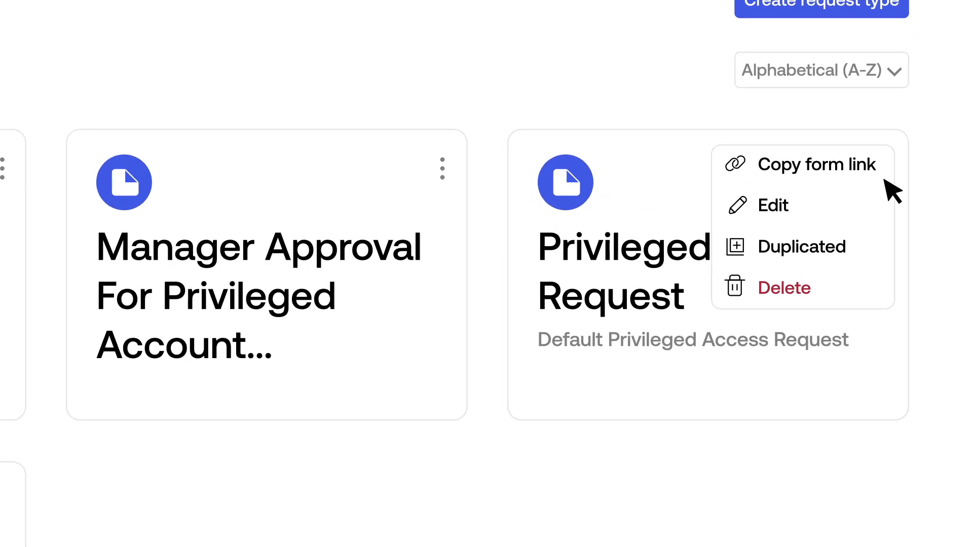
{"action": "left_click", "coordinate": [774, 205]}
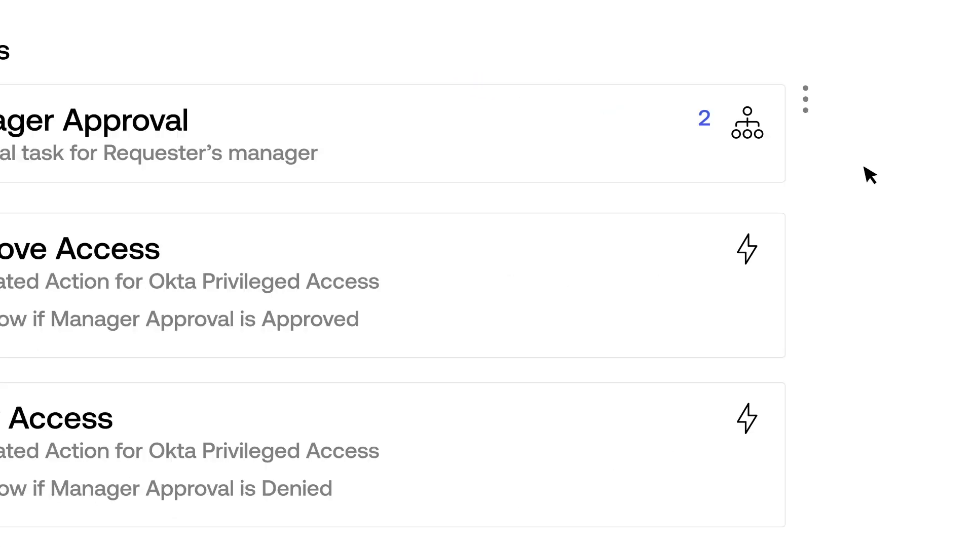